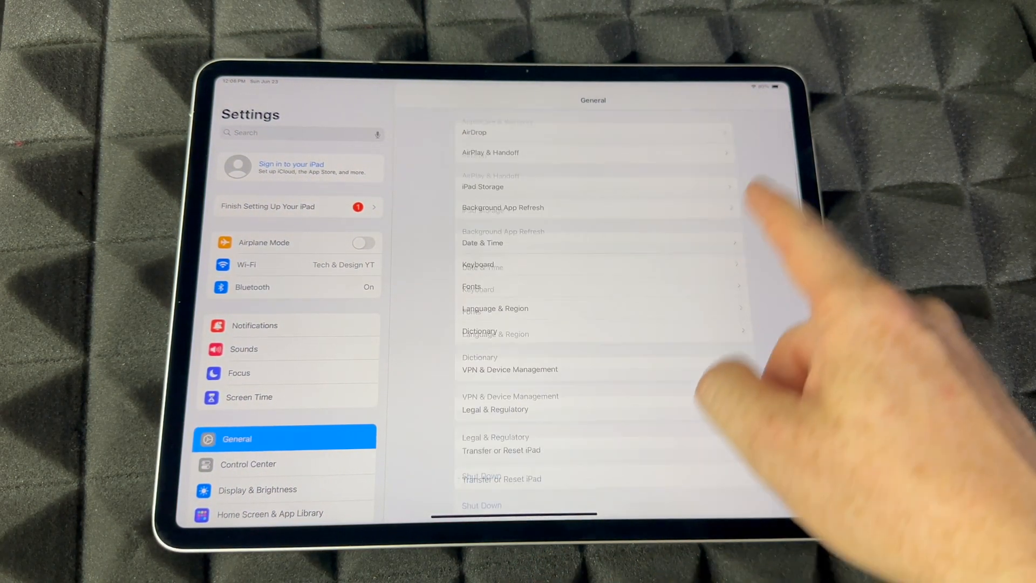
Open Transfer or Reset iPad from the bottom of the General settings list
left_click(501, 450)
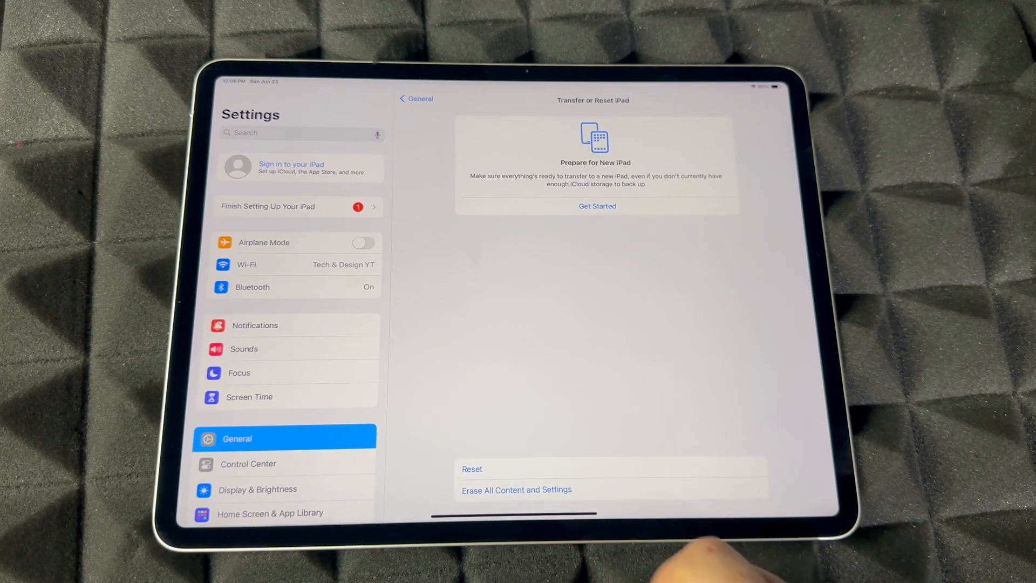
Choose Erase All Content and Settings, continue past the data summary, and confirm Erase iPad
left_click(516, 490)
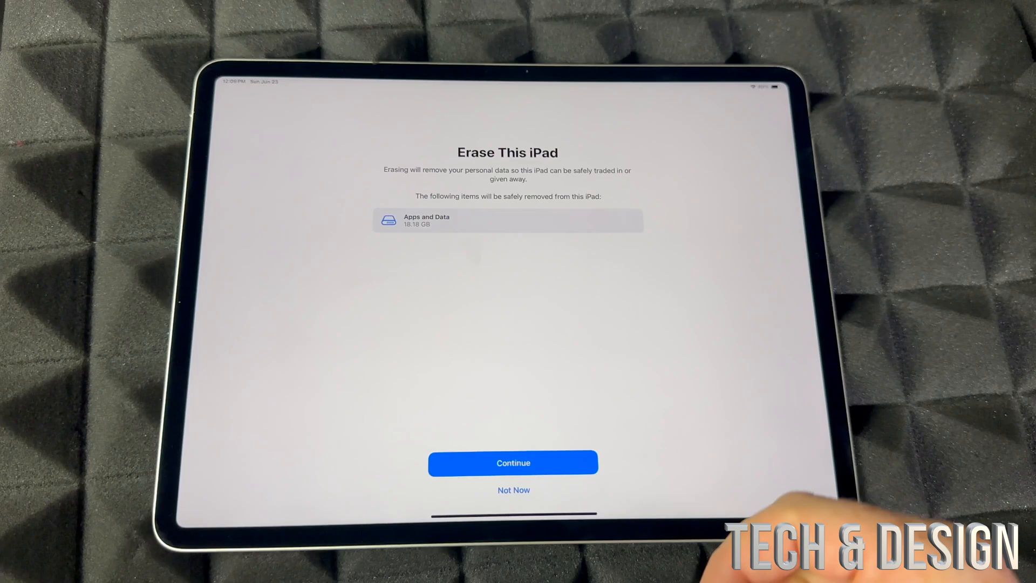
left_click(513, 462)
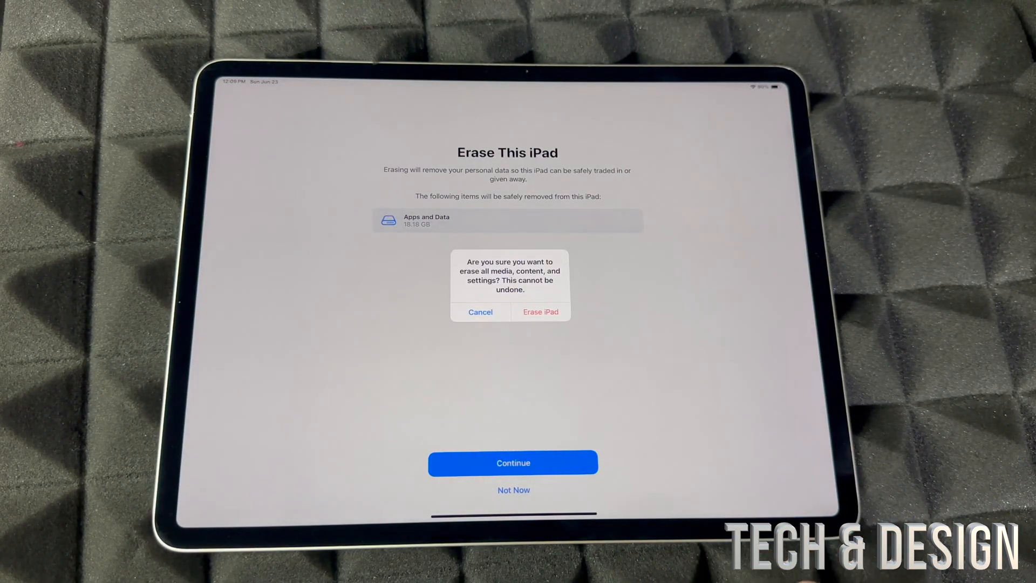
left_click(541, 311)
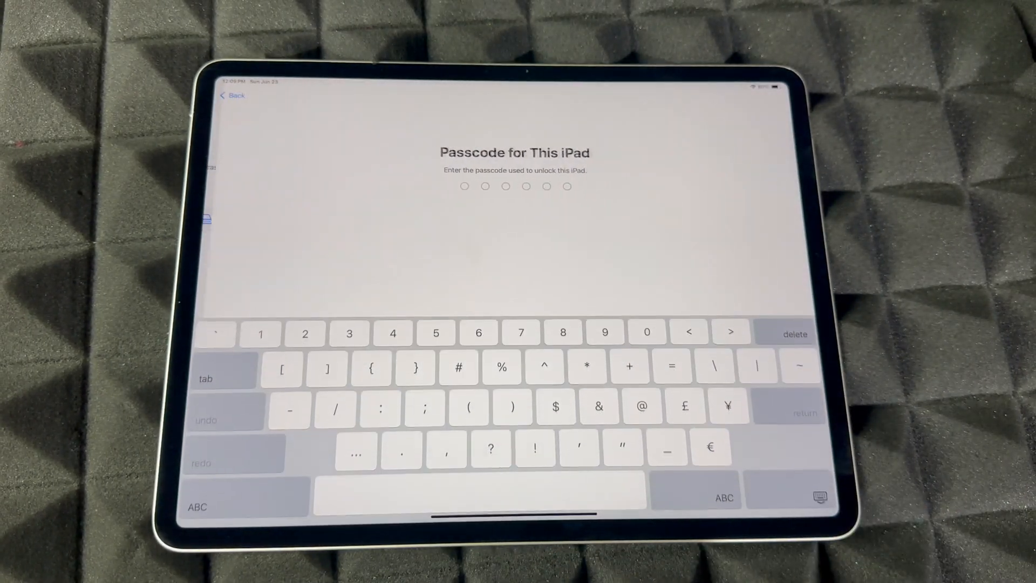